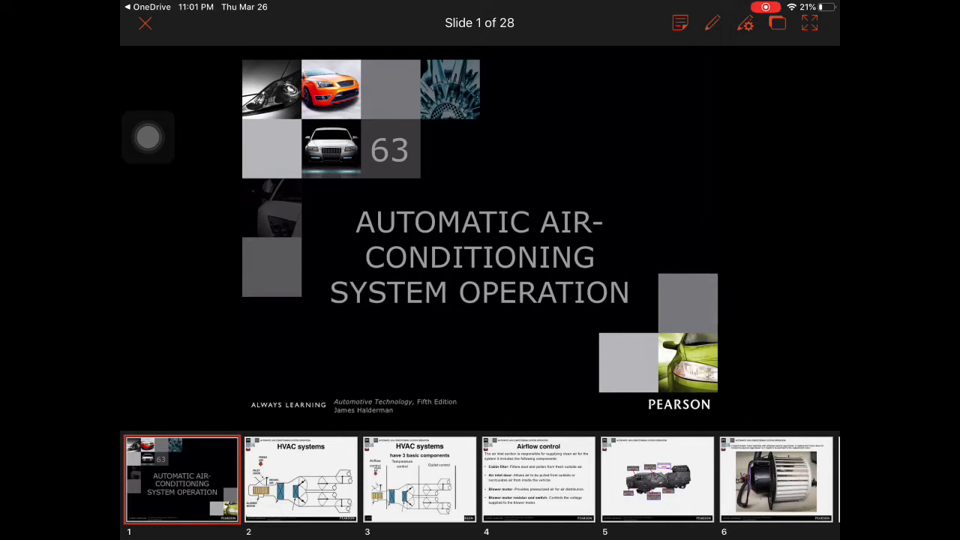
- Advance from the title slide to the HVAC systems airflow diagram, slide 2 of 28
click(300, 479)
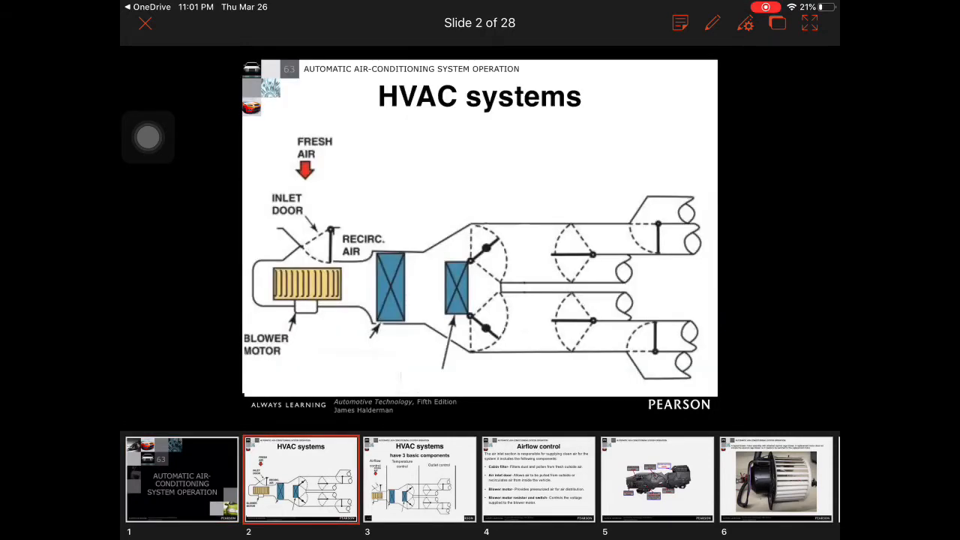
click(339, 348)
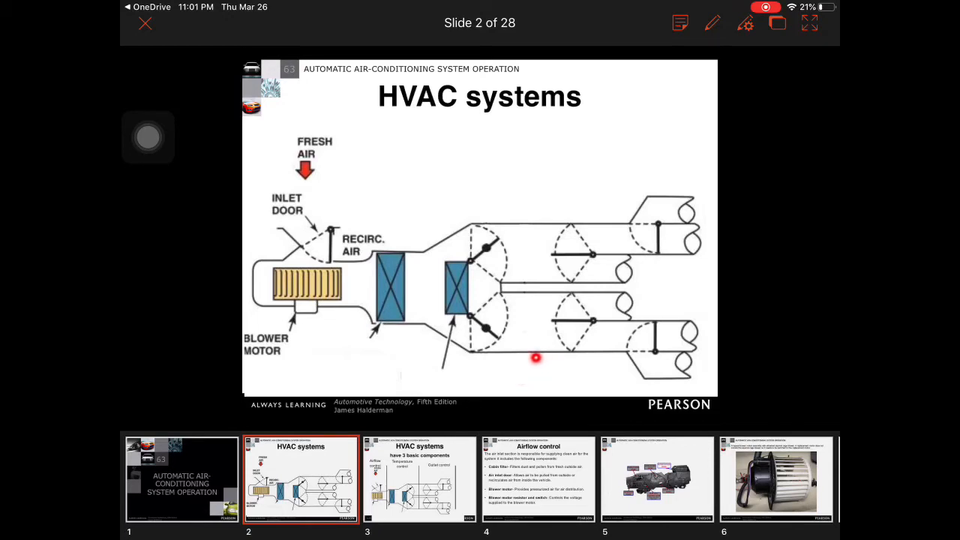
mouse_move(347, 294)
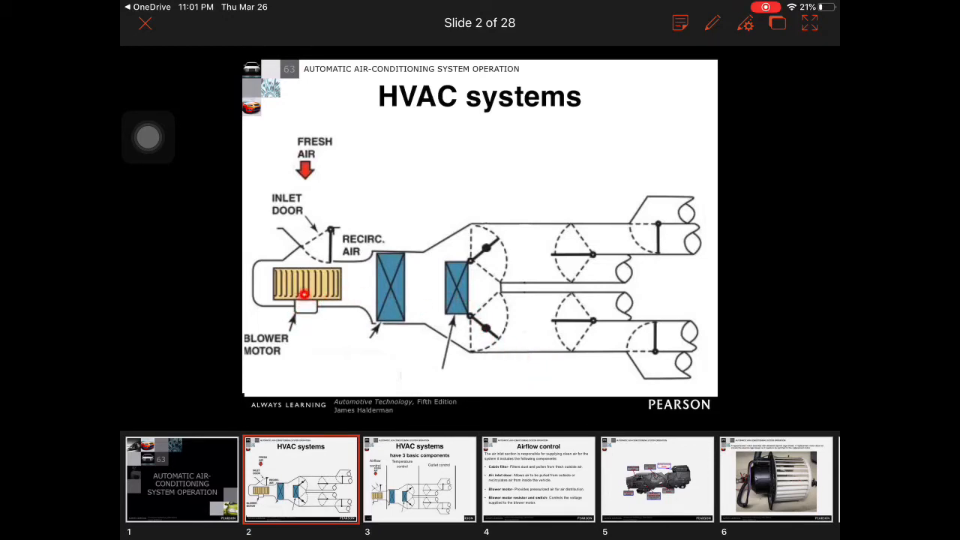
mouse_move(642, 331)
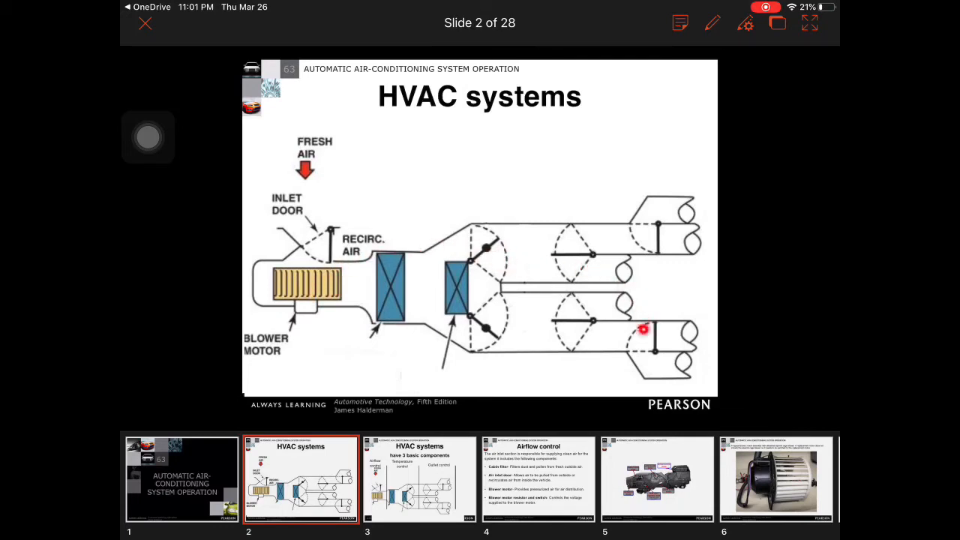
mouse_move(601, 366)
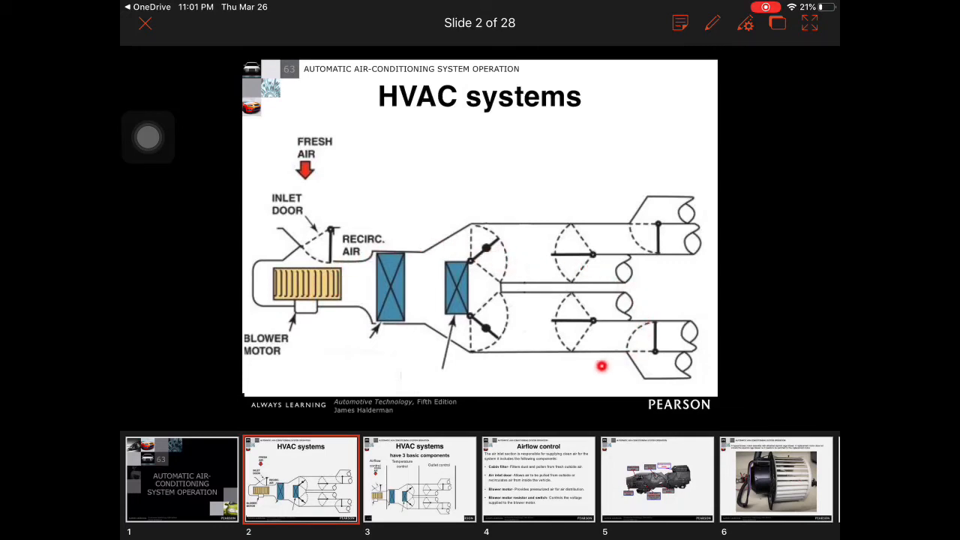
mouse_move(585, 361)
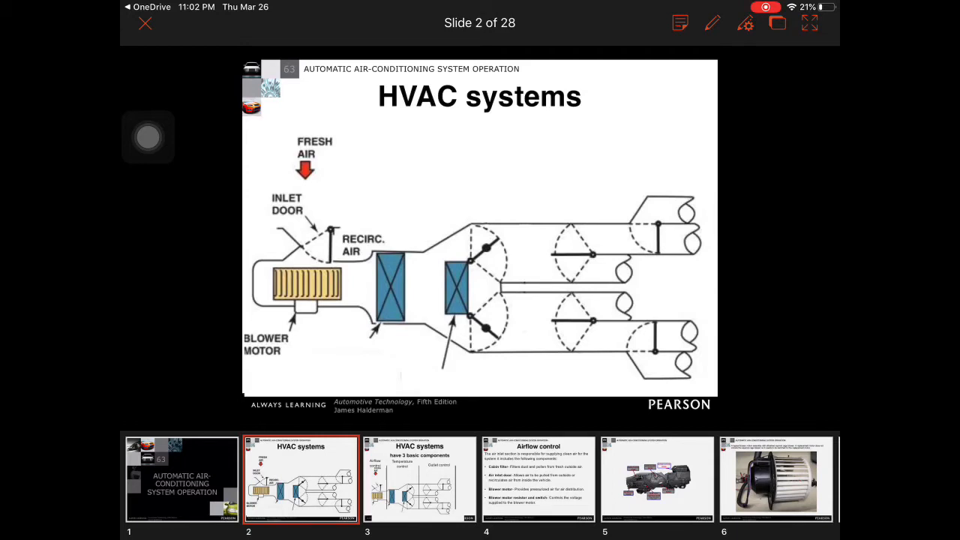
- Advance to slide 3, 'HVAC systems have 3 basic components'
click(420, 479)
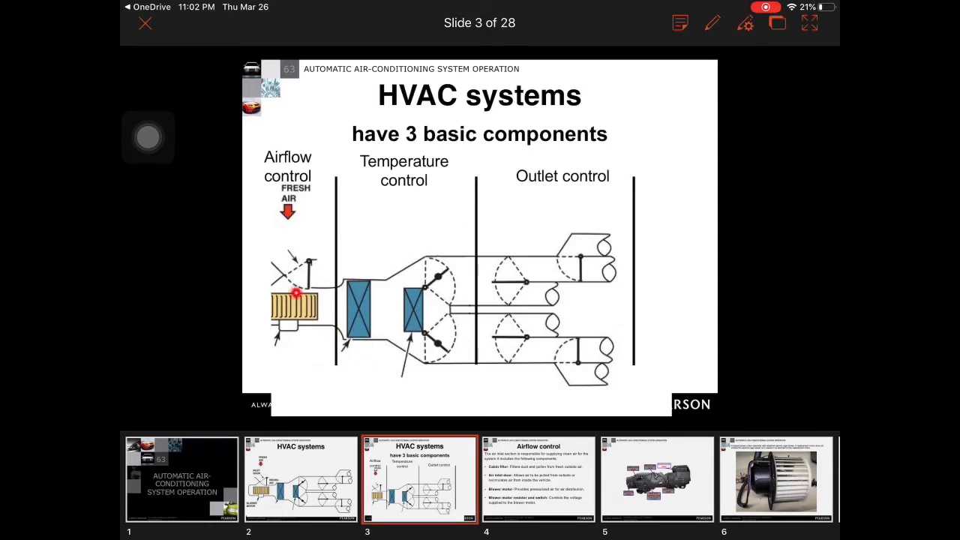
mouse_move(321, 204)
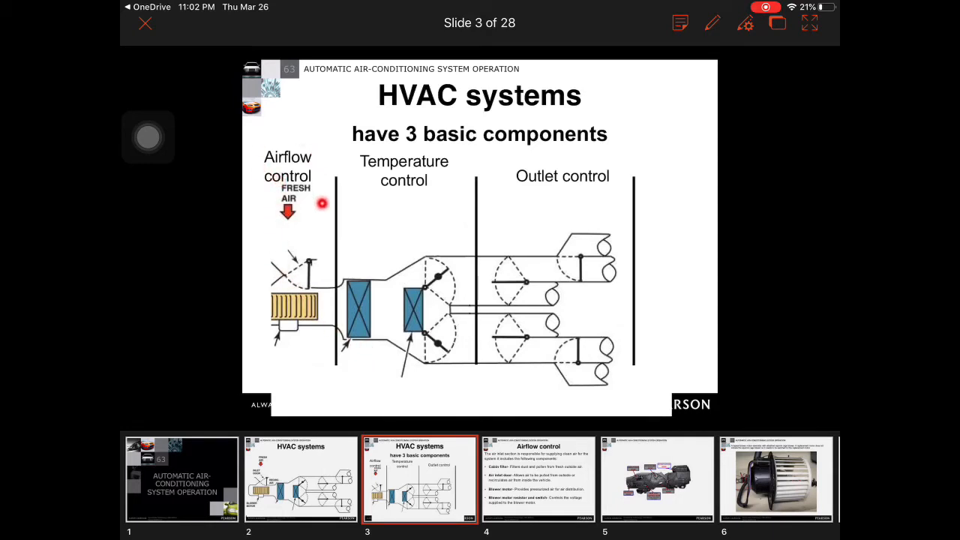
mouse_move(358, 317)
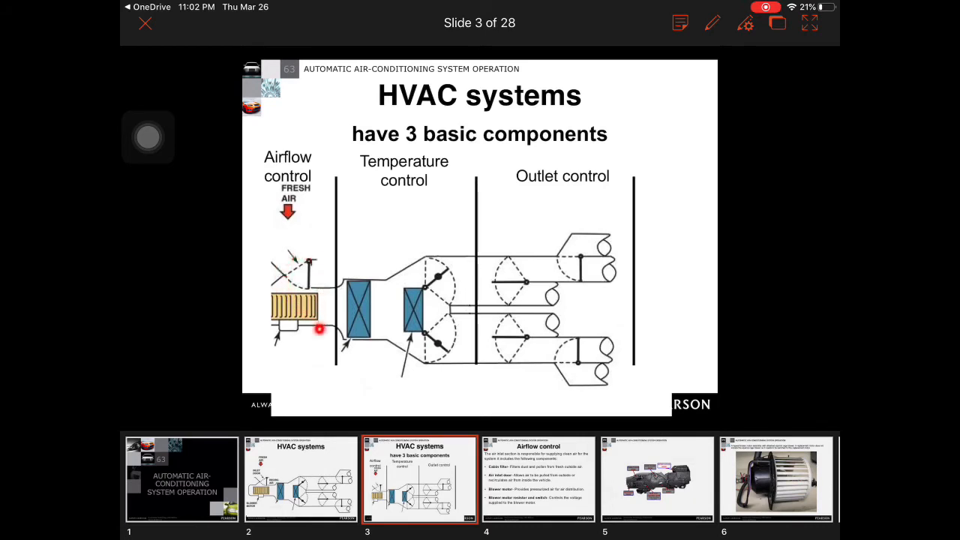
mouse_move(413, 257)
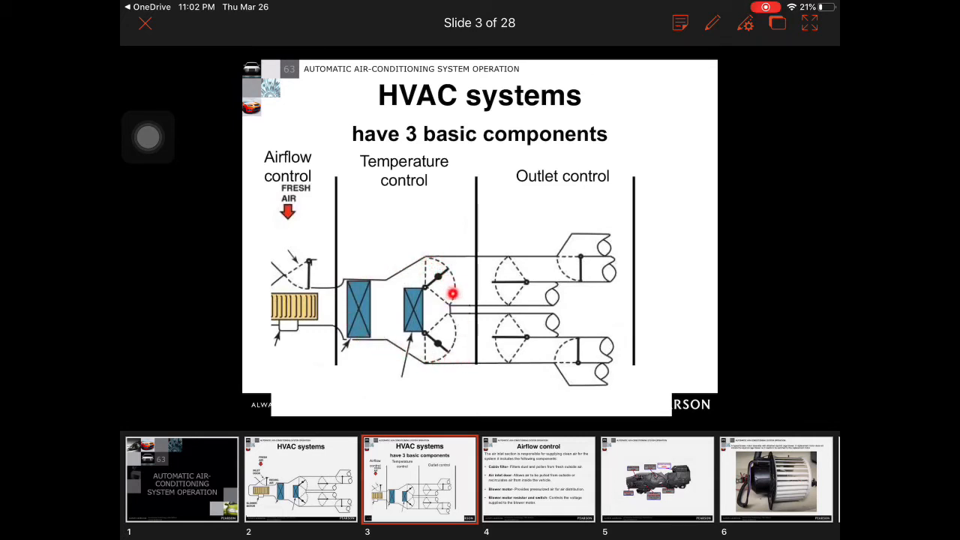
mouse_move(462, 338)
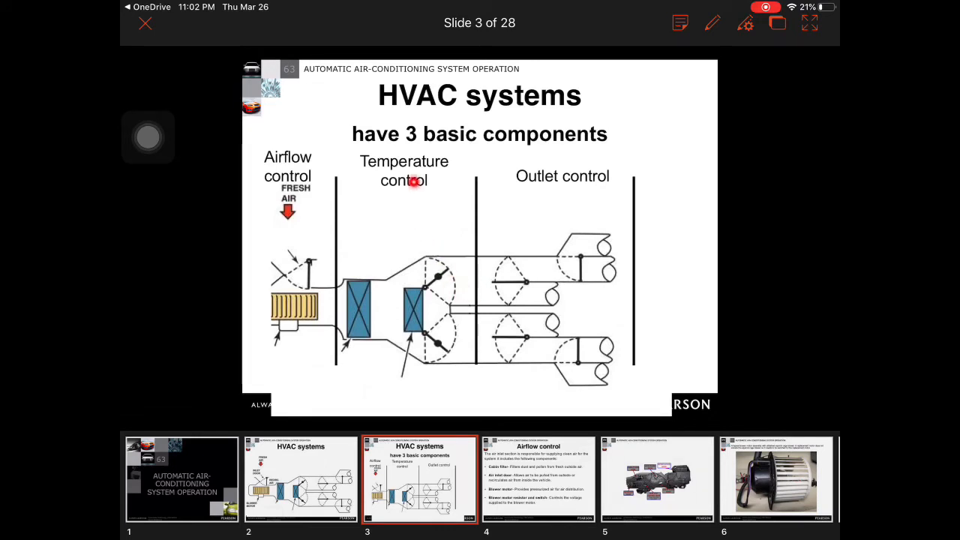
mouse_move(432, 234)
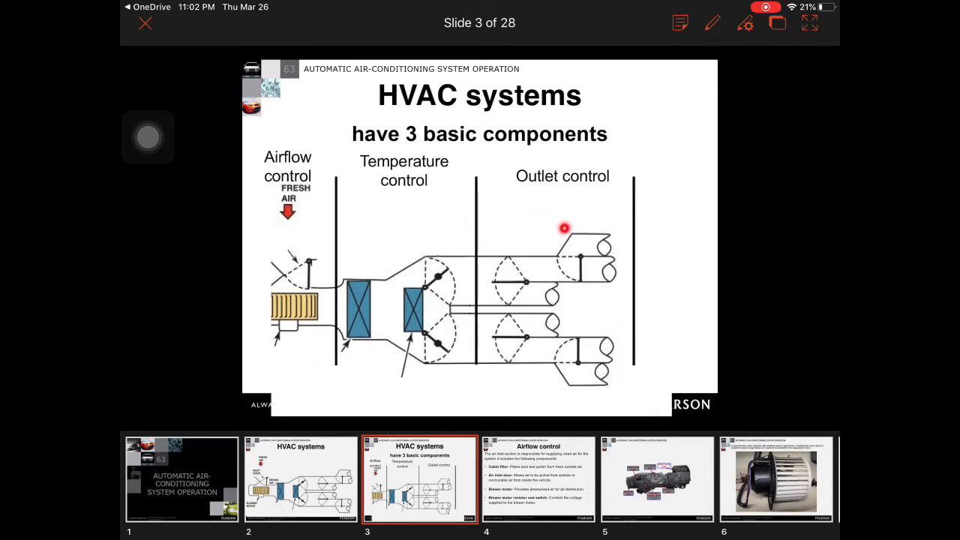
mouse_move(534, 377)
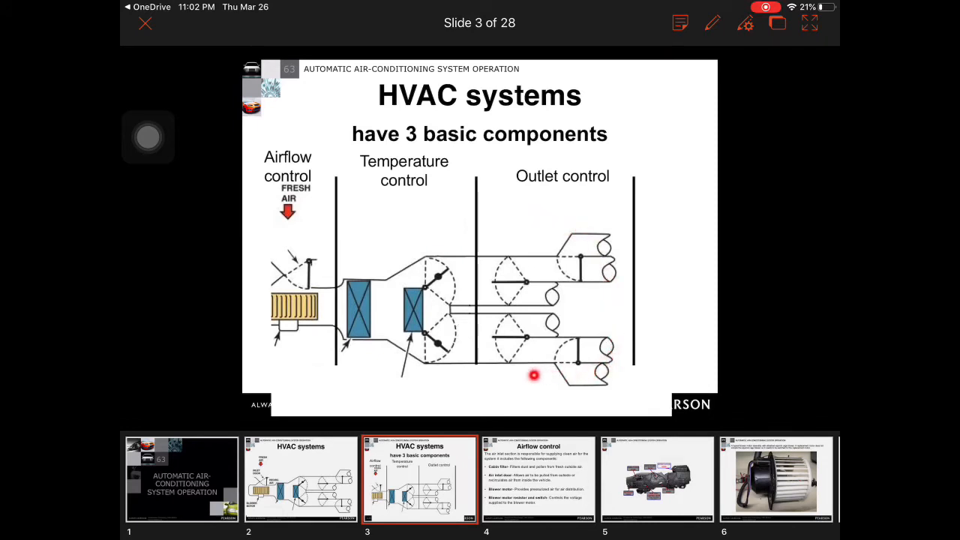
mouse_move(516, 270)
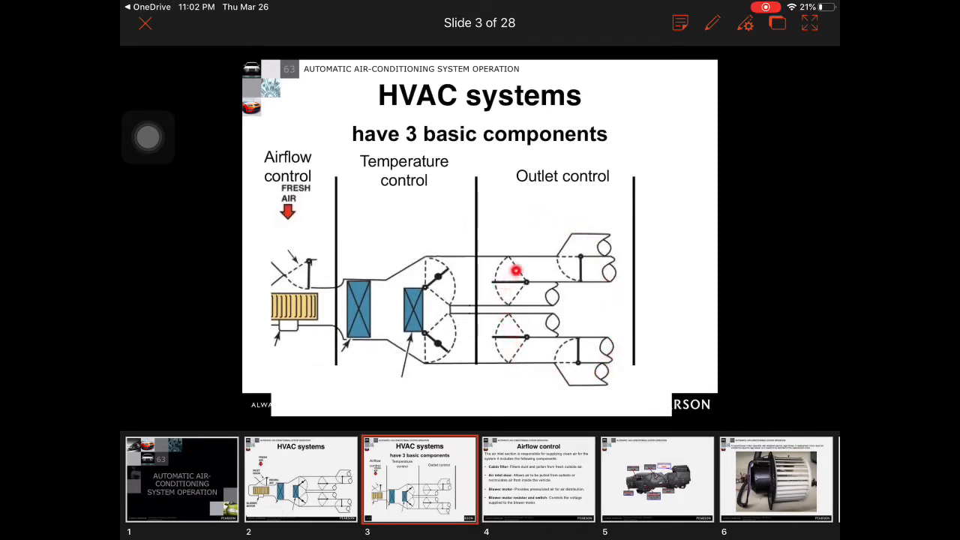
mouse_move(612, 364)
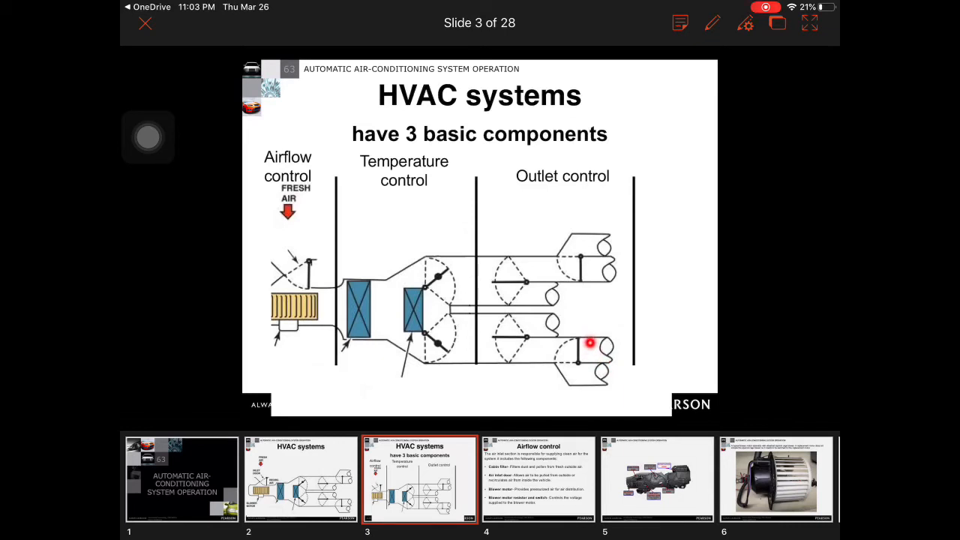
mouse_move(561, 357)
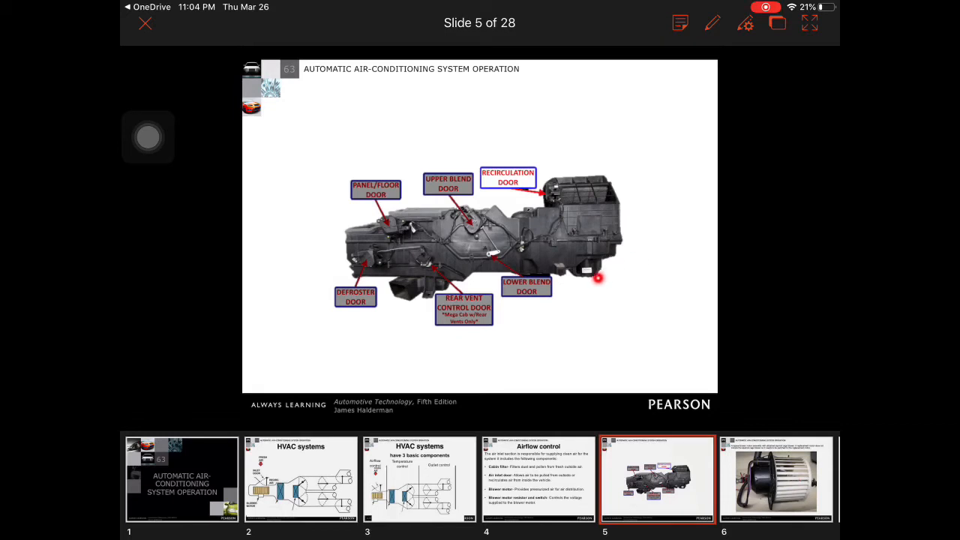
mouse_move(588, 282)
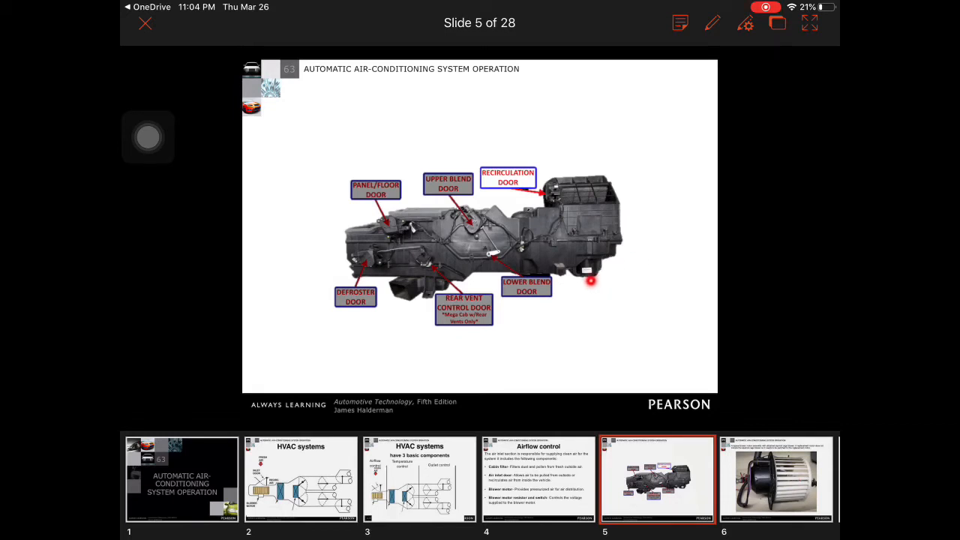
mouse_move(369, 282)
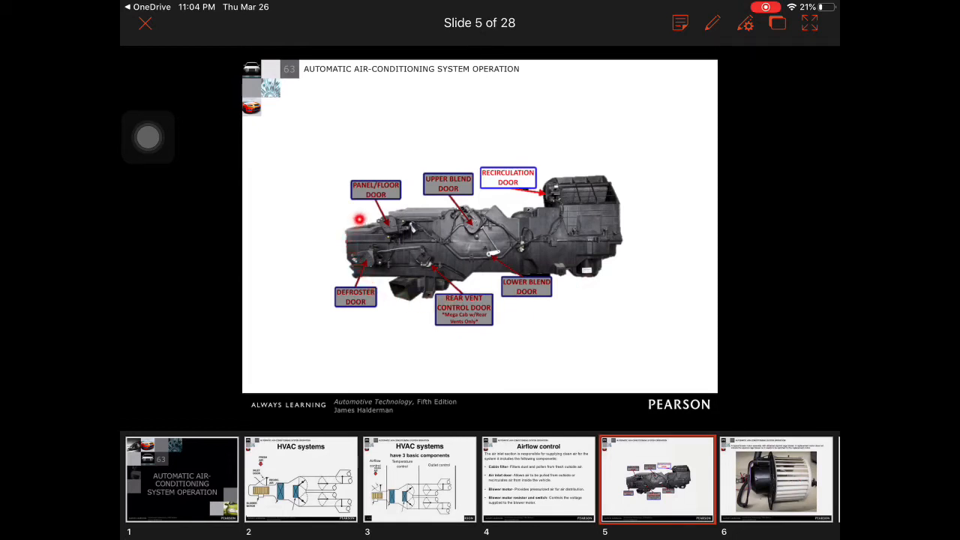
mouse_move(629, 228)
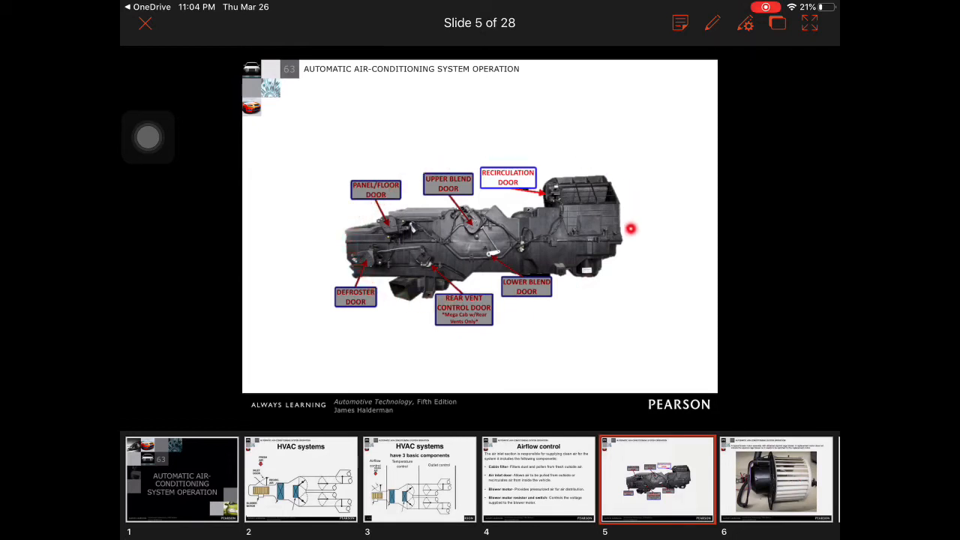
mouse_move(588, 219)
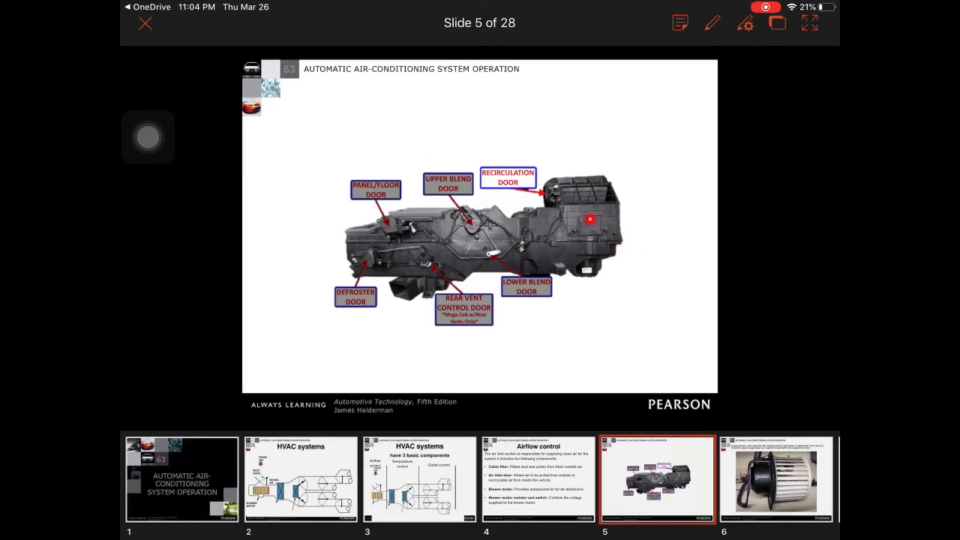
mouse_move(597, 196)
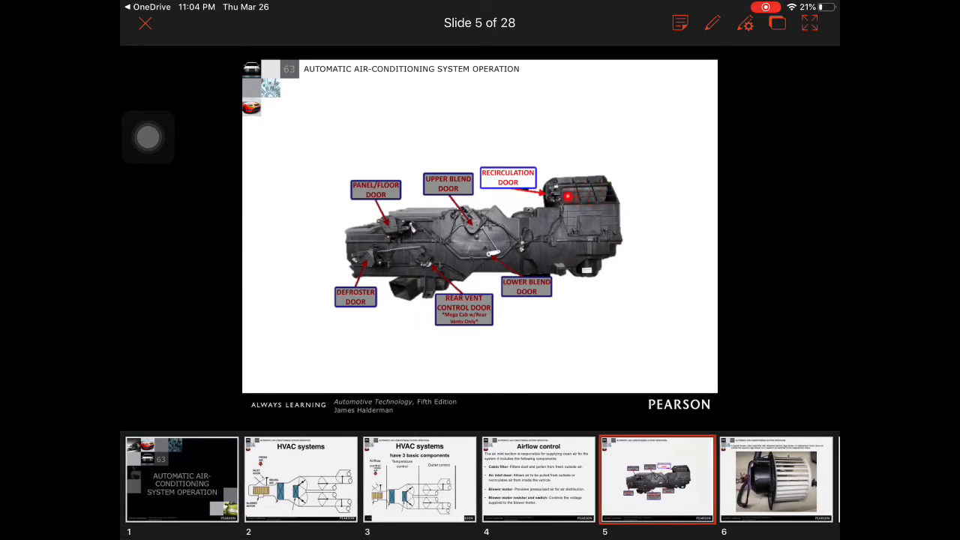
mouse_move(633, 222)
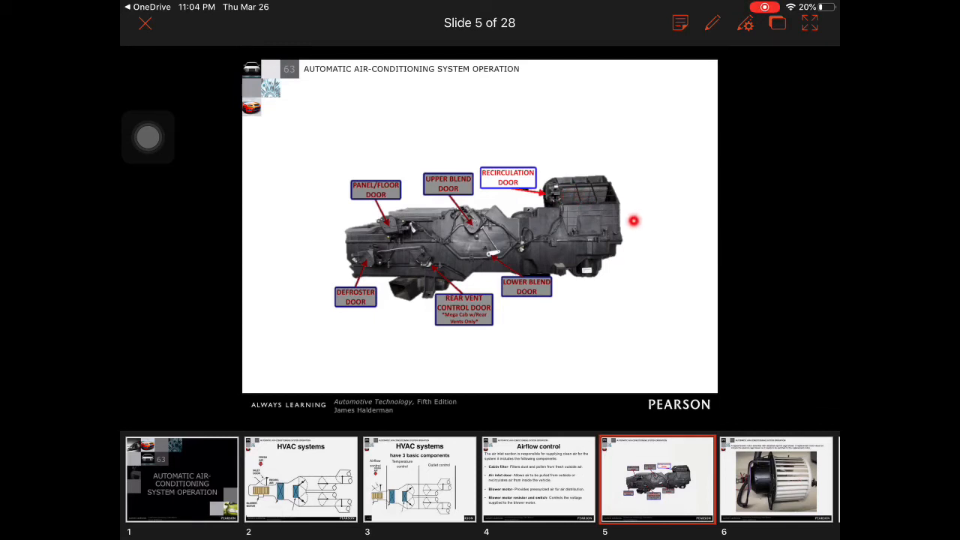
mouse_move(603, 189)
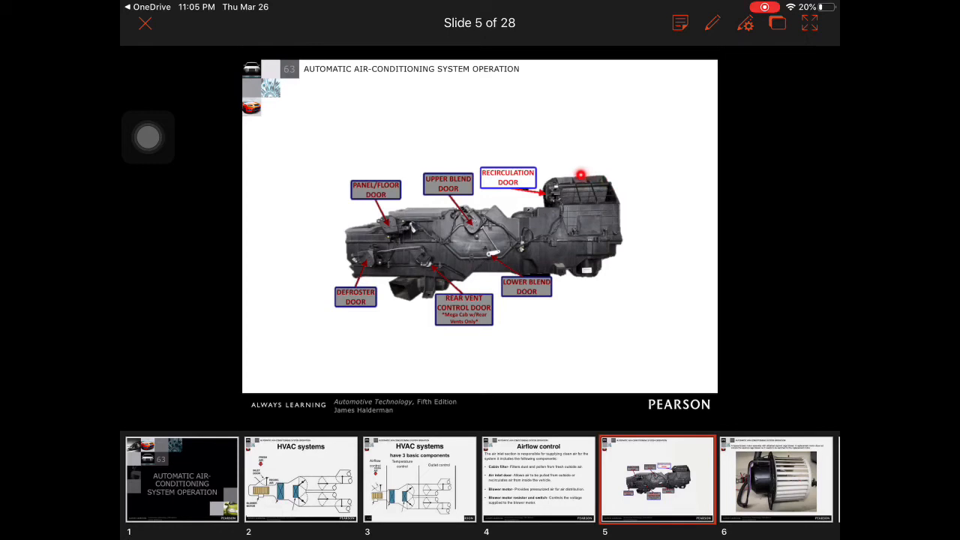
mouse_move(616, 204)
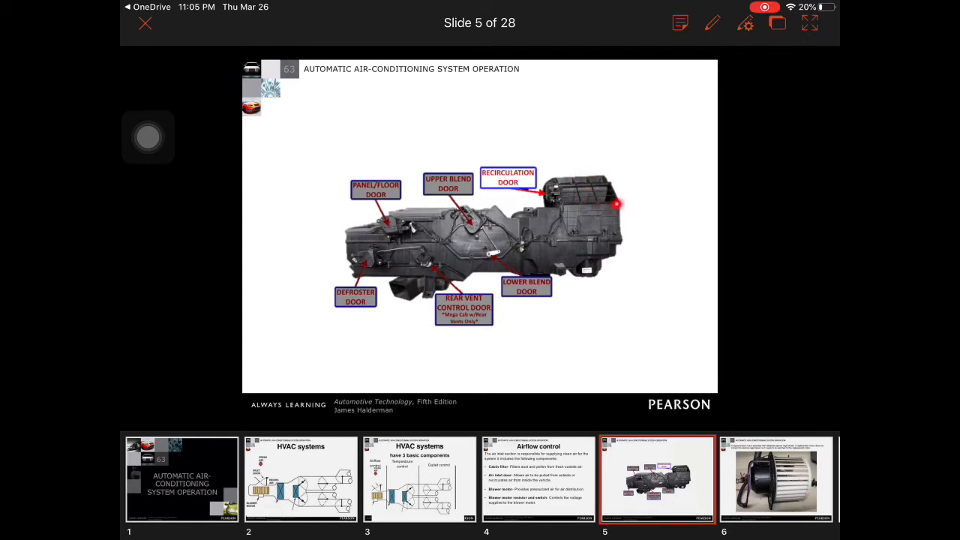
mouse_move(591, 177)
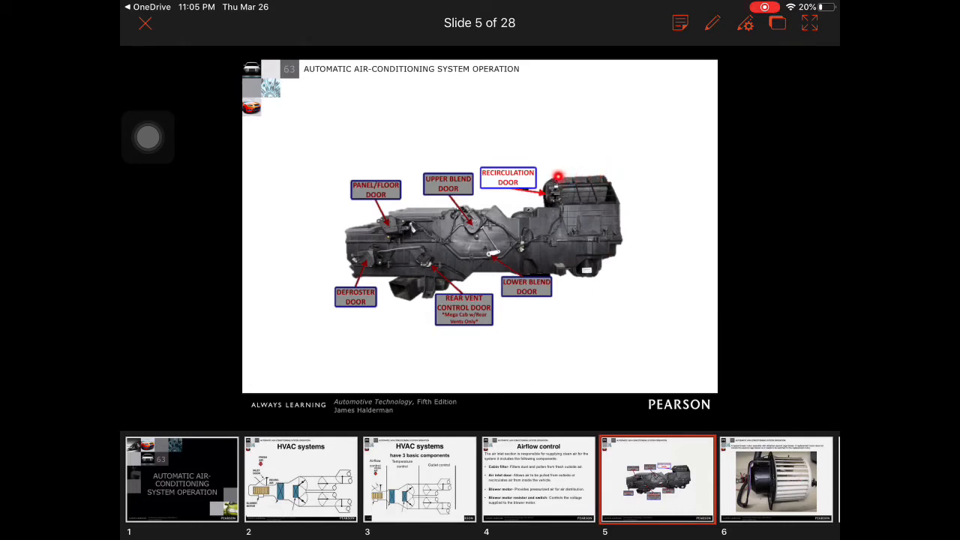
mouse_move(592, 180)
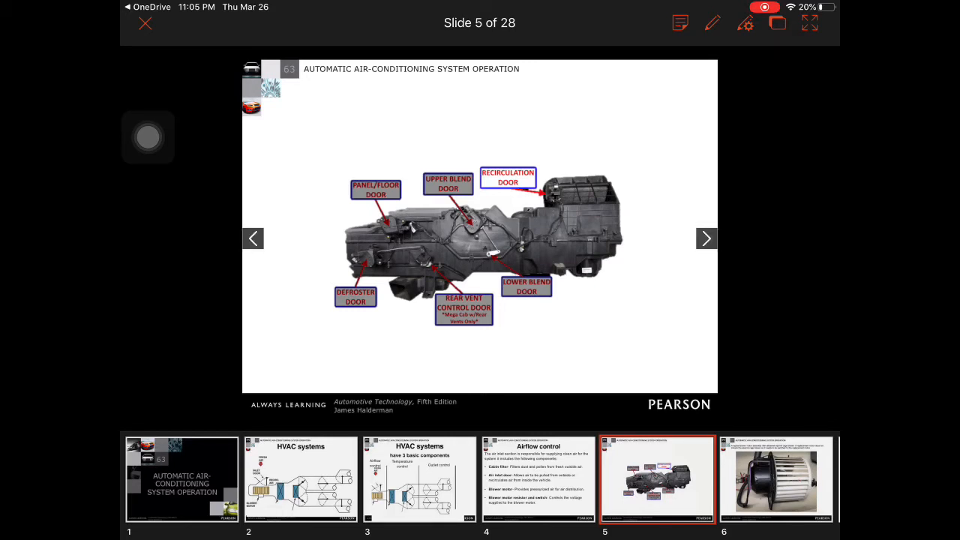
click(558, 271)
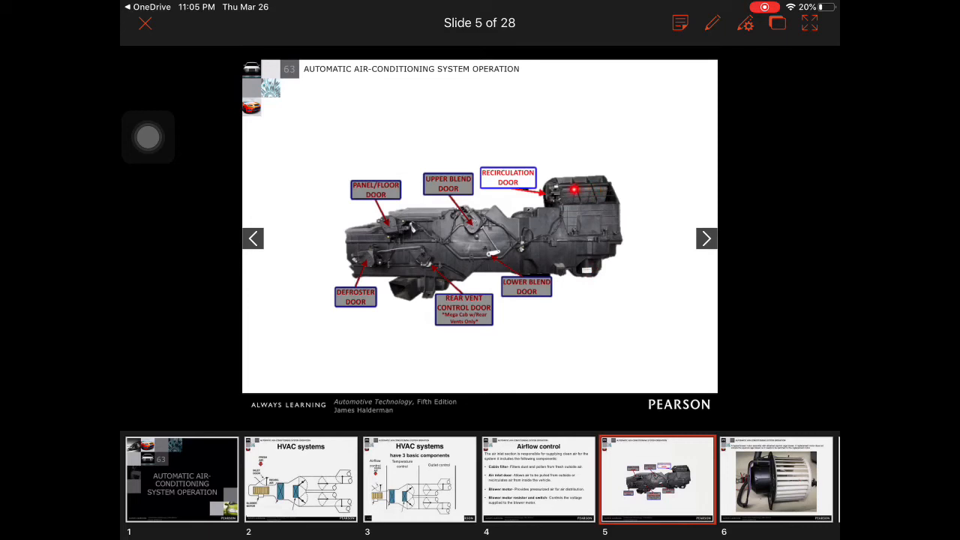
mouse_move(538, 288)
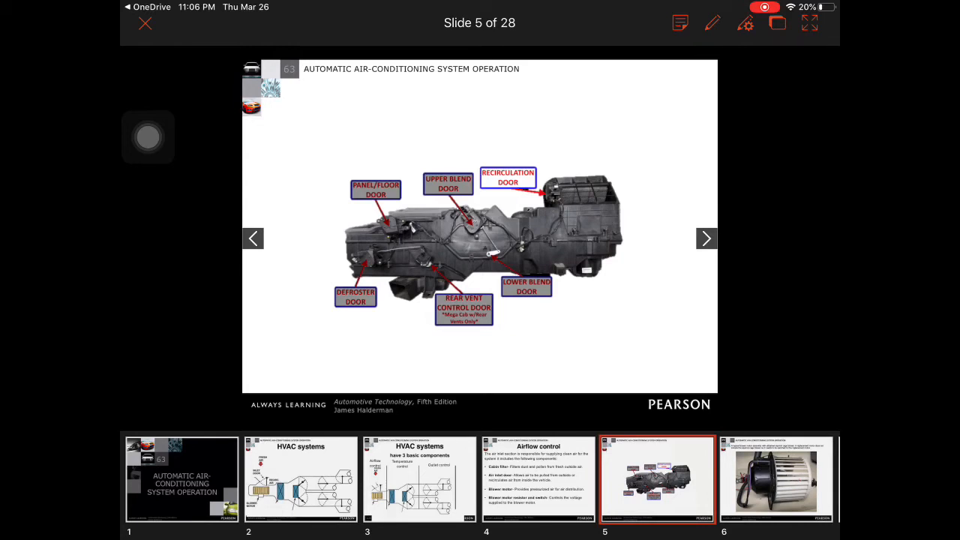
click(705, 238)
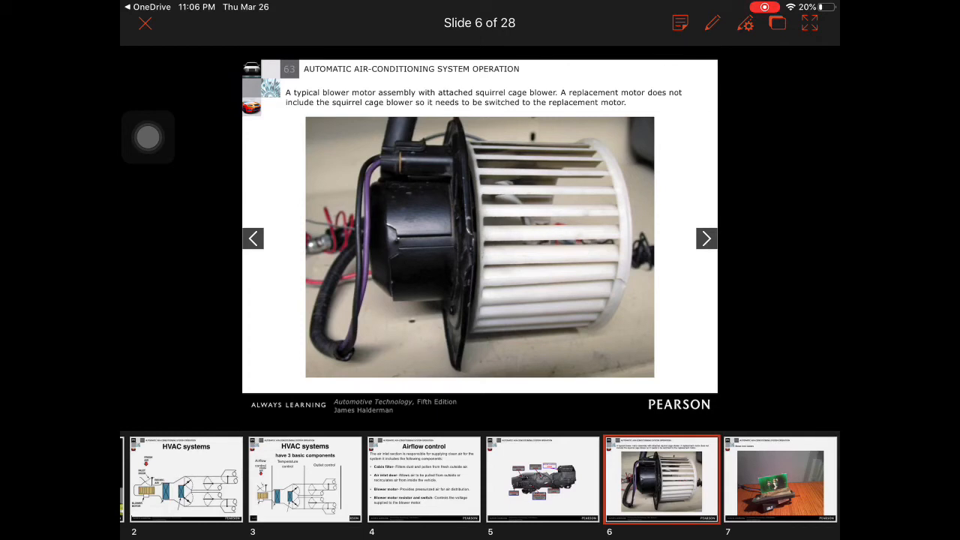
click(540, 264)
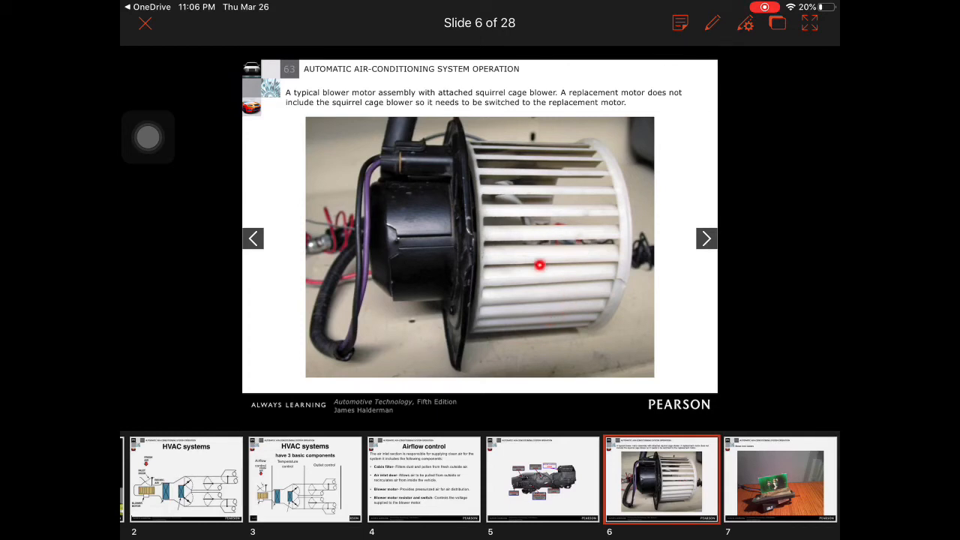
mouse_move(585, 327)
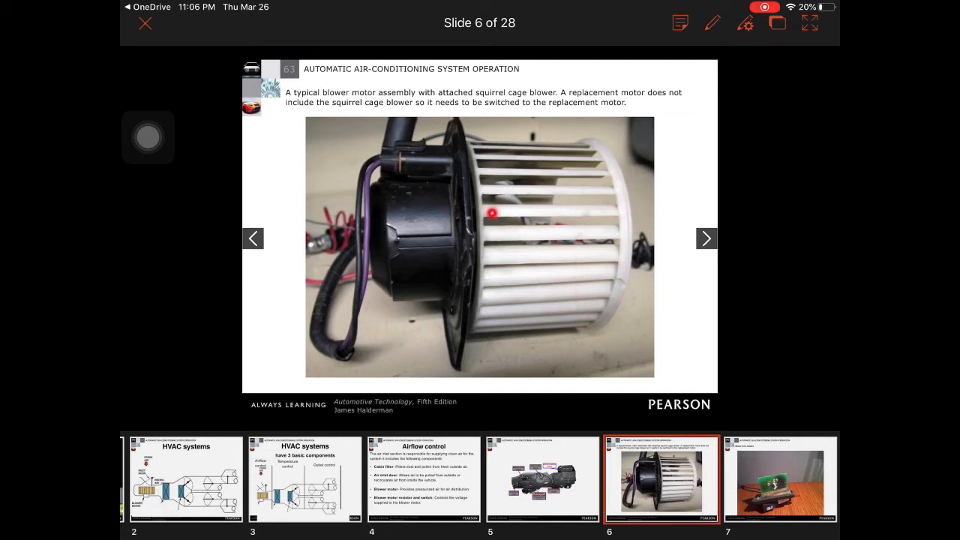
mouse_move(525, 238)
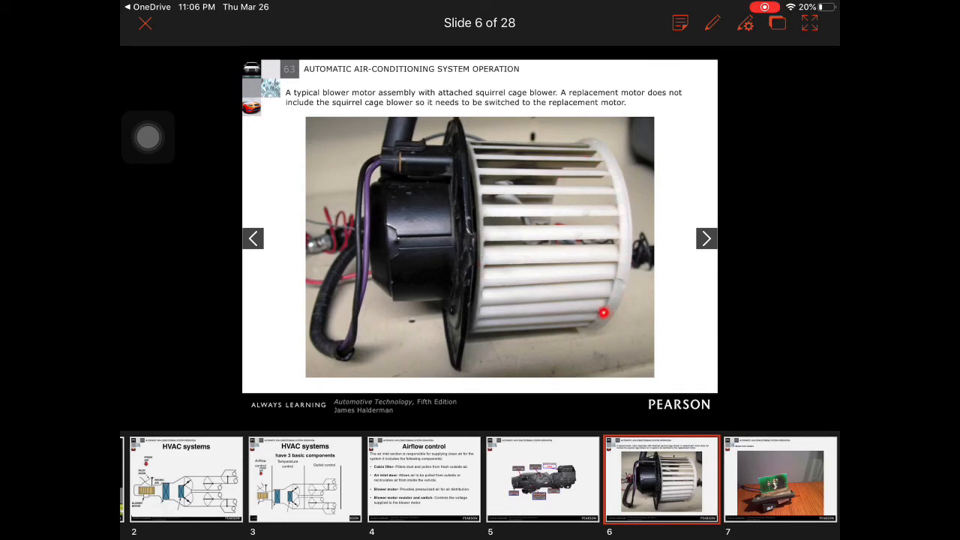
mouse_move(657, 219)
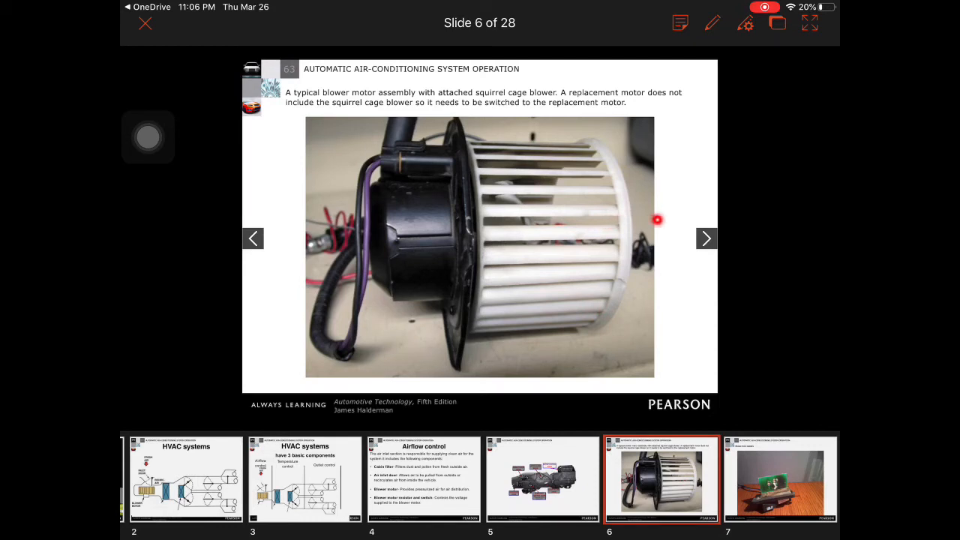
mouse_move(674, 192)
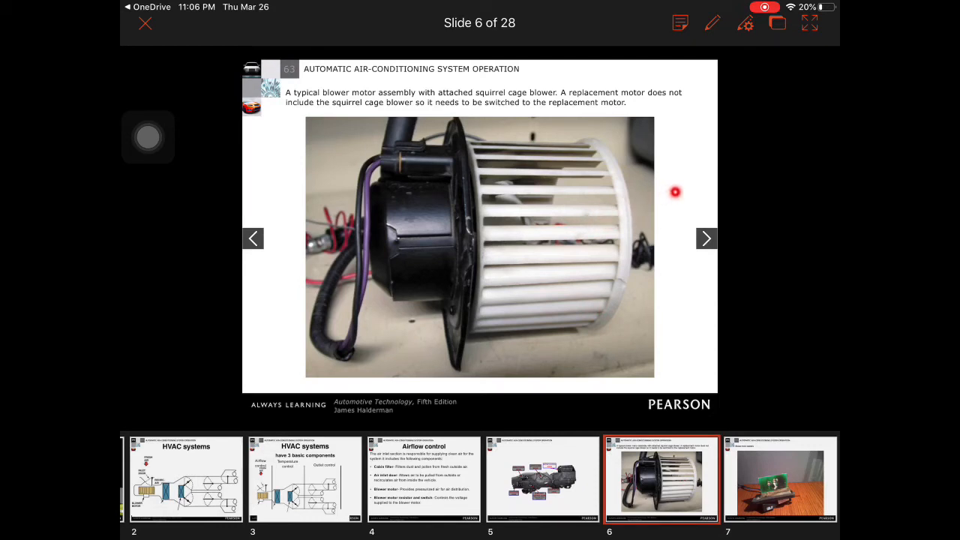
mouse_move(606, 368)
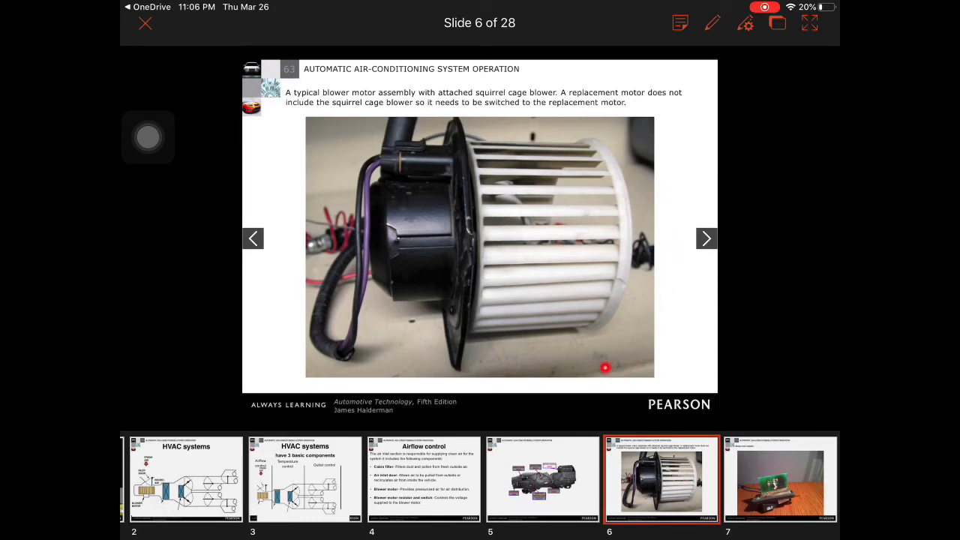
mouse_move(548, 293)
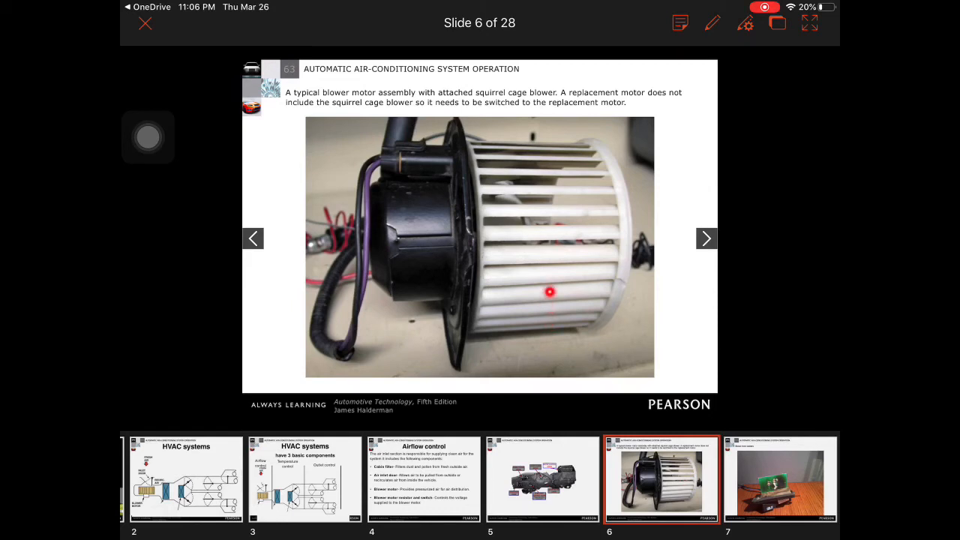
mouse_move(680, 239)
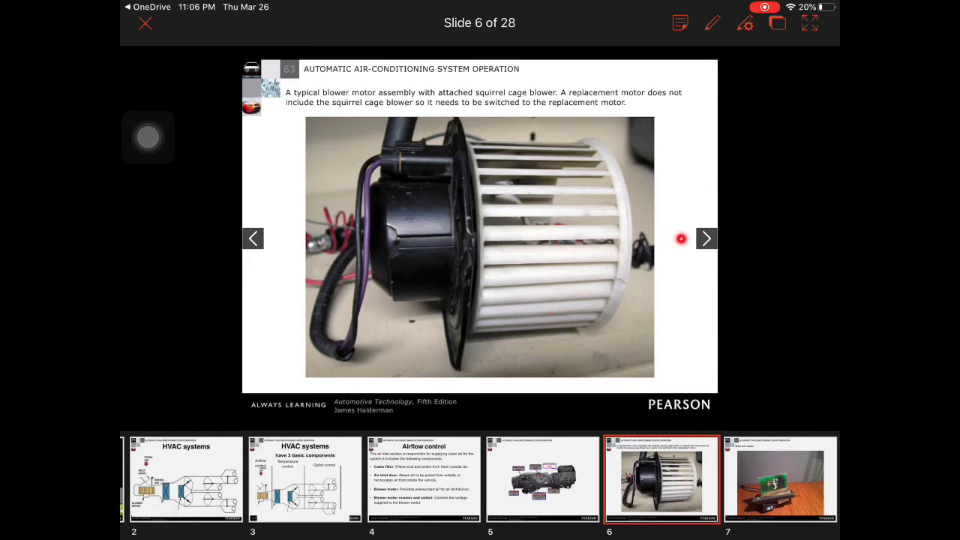
mouse_move(672, 247)
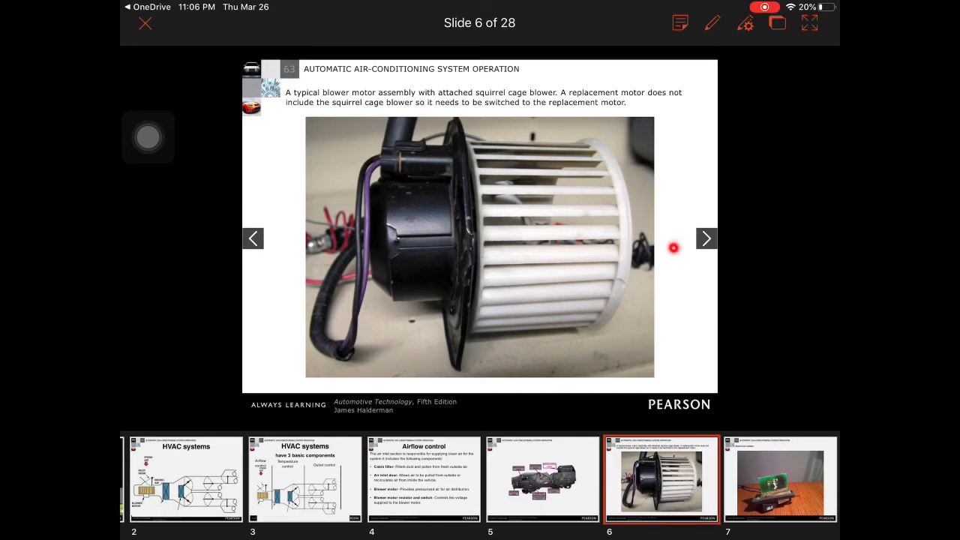
mouse_move(408, 322)
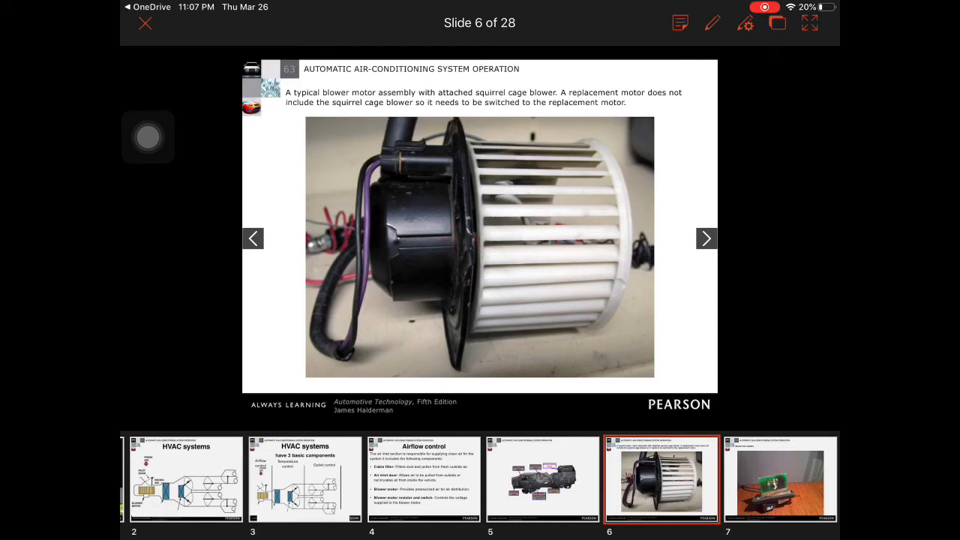
- Advance to slide 7, the blower motor resistors photo
click(705, 239)
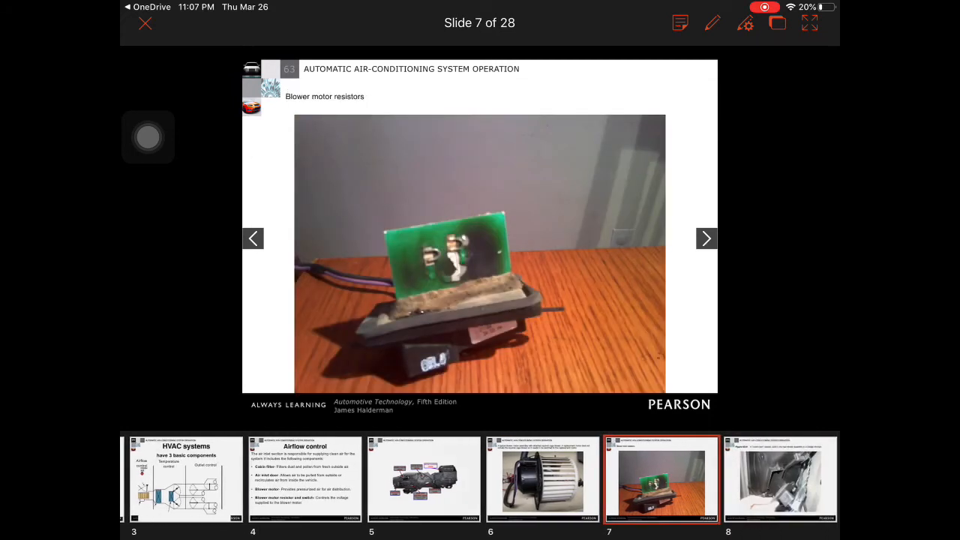
click(474, 281)
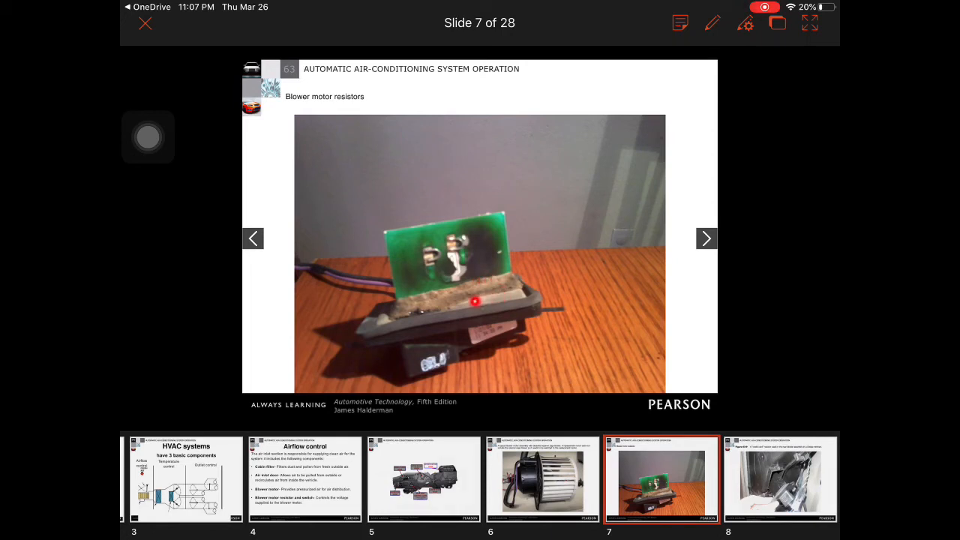
mouse_move(426, 294)
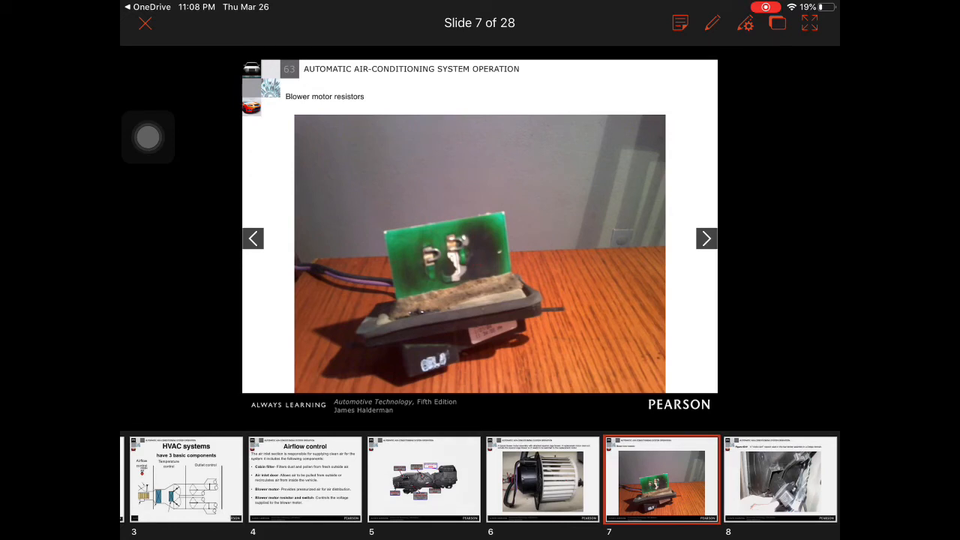
- Advance to slide 8, Figure 63-9 showing the Dodge minivan credit-card resistor
click(705, 239)
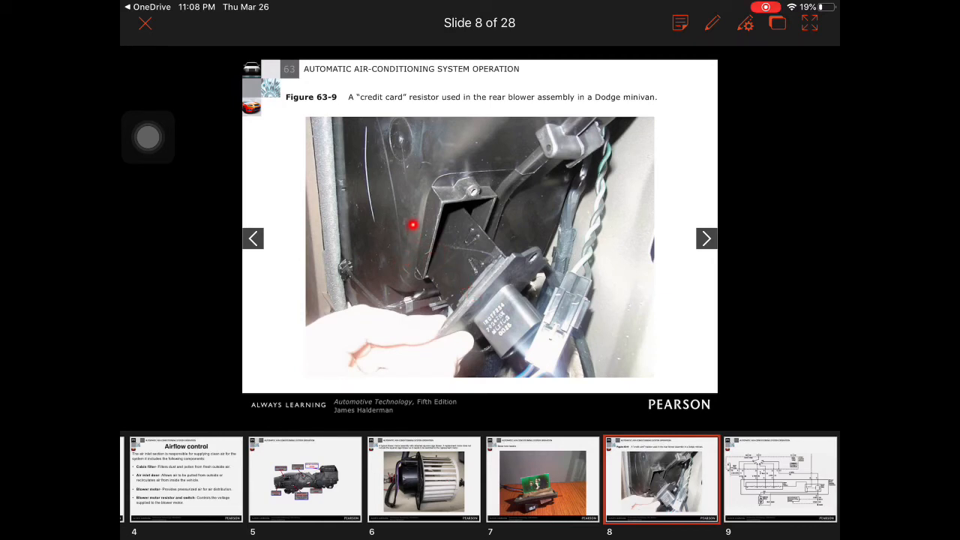
mouse_move(462, 258)
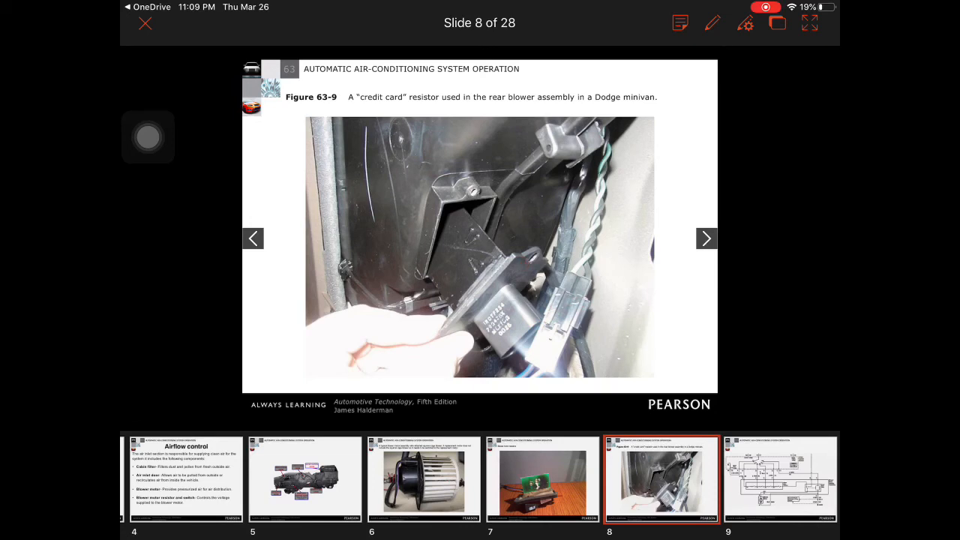
- Advance to slide 9, the blower motor resistor wiring schematic
click(705, 239)
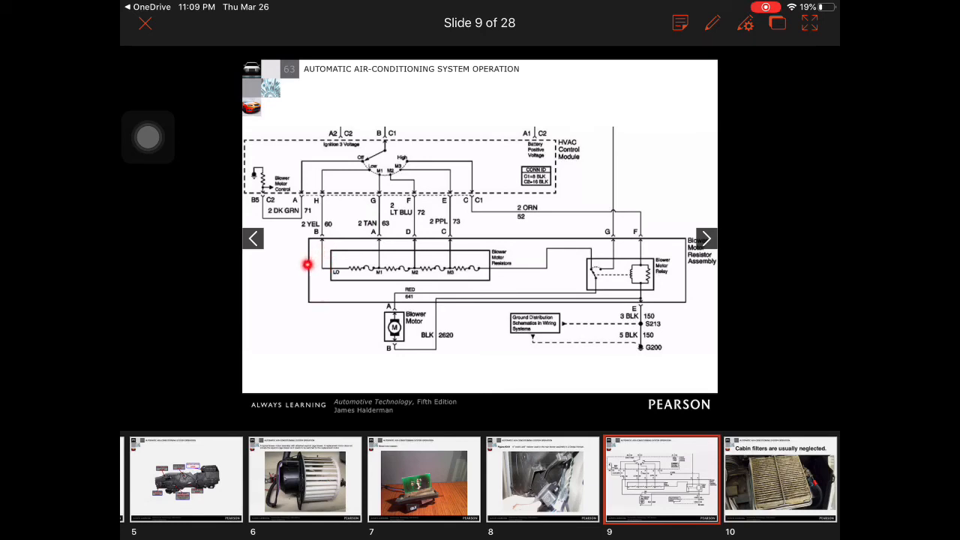
mouse_move(574, 324)
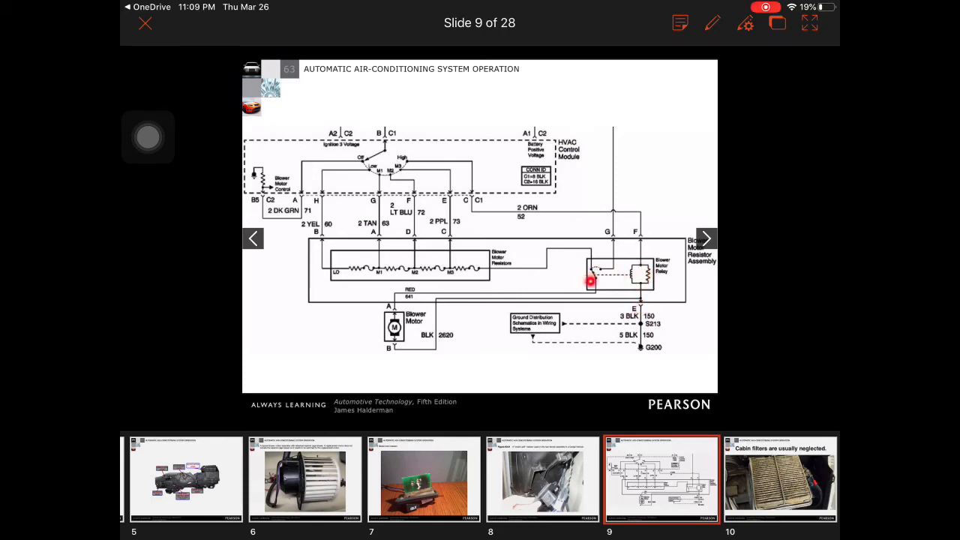
mouse_move(545, 252)
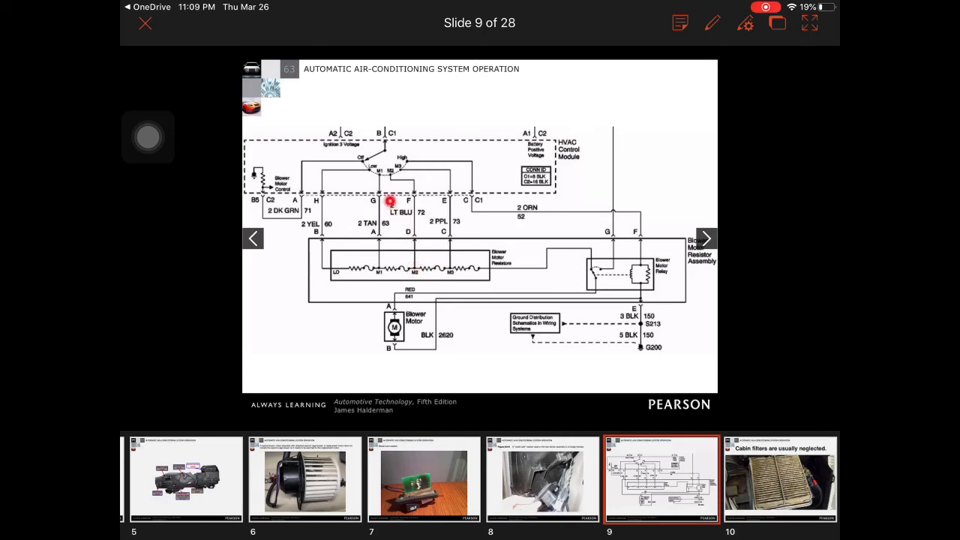
mouse_move(363, 269)
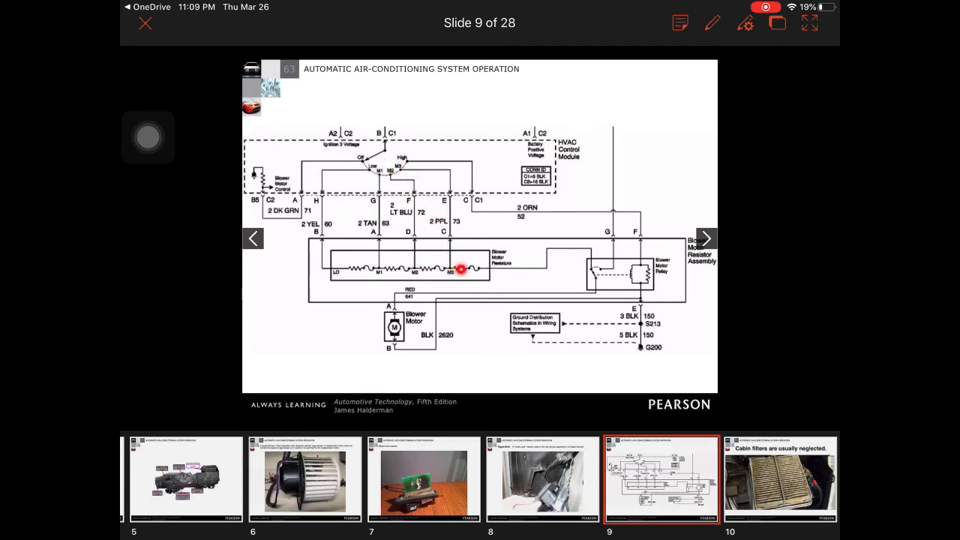
mouse_move(402, 166)
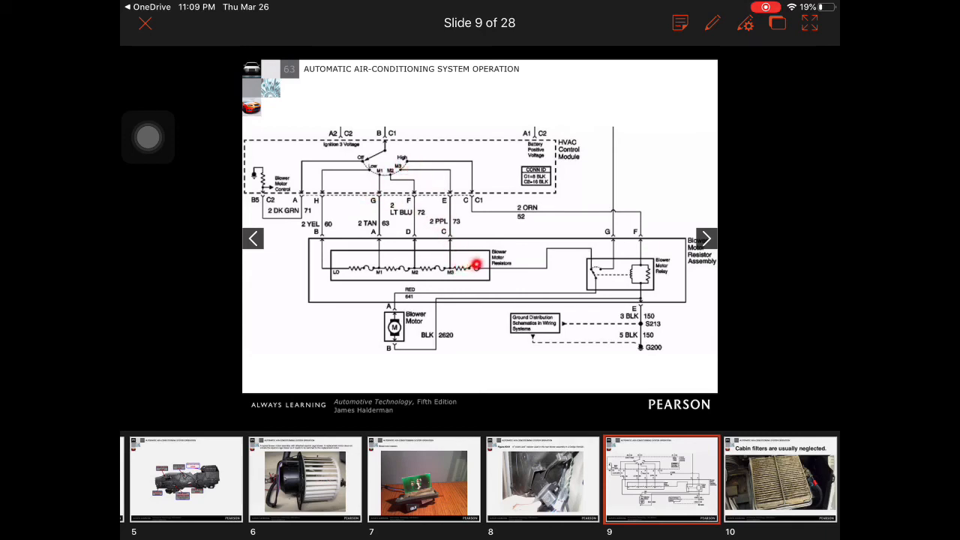
mouse_move(539, 354)
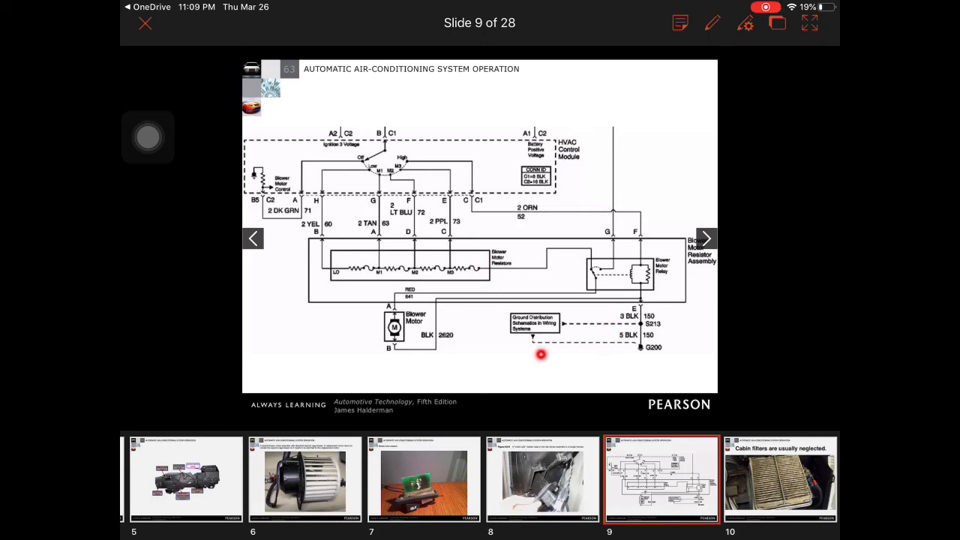
mouse_move(462, 282)
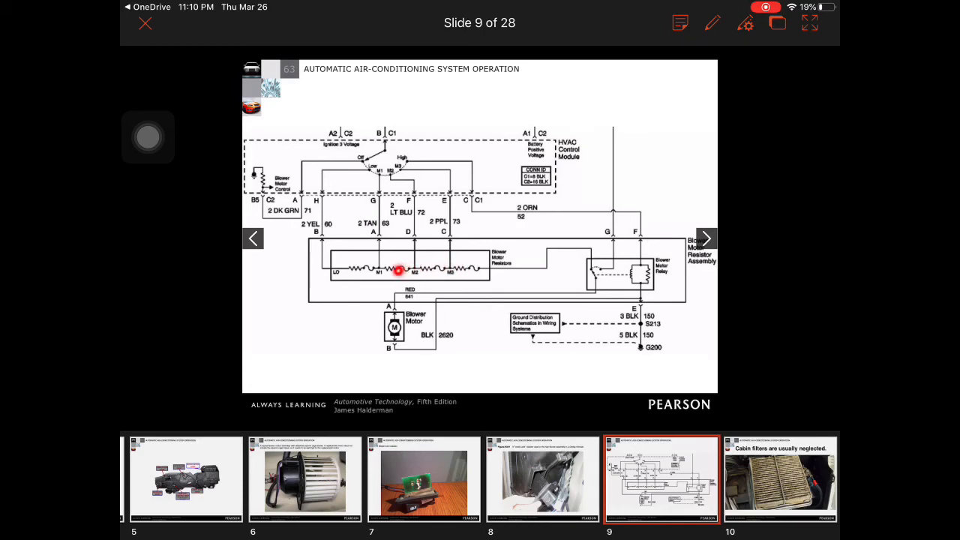
mouse_move(419, 174)
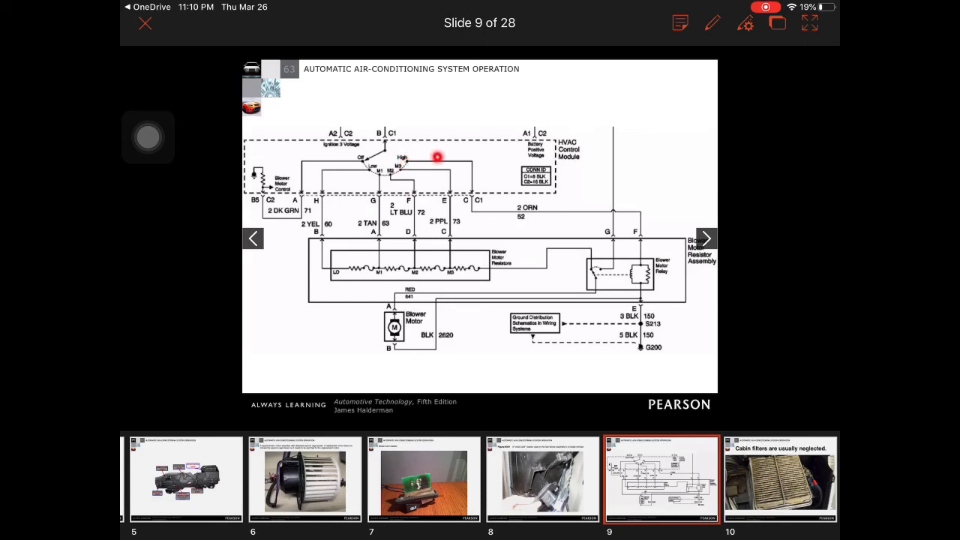
mouse_move(599, 204)
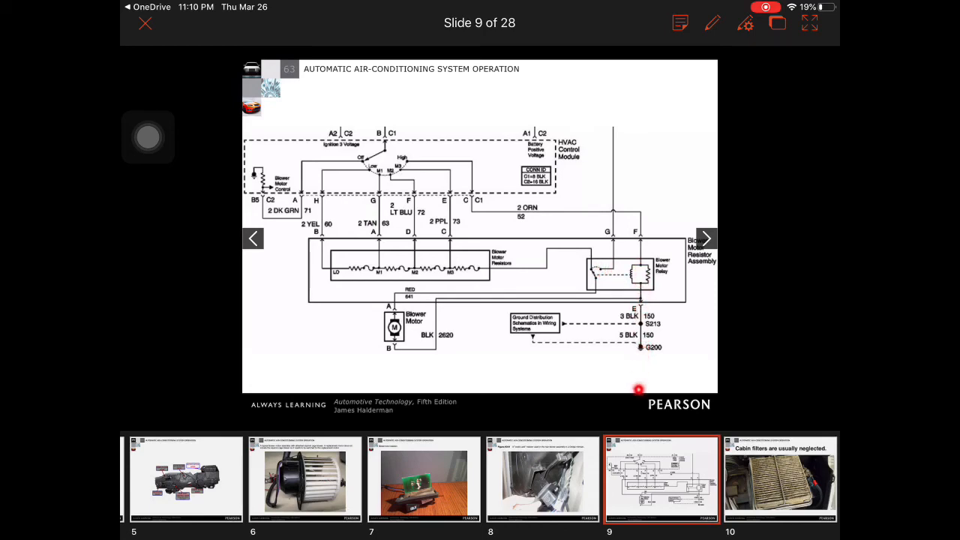
mouse_move(618, 232)
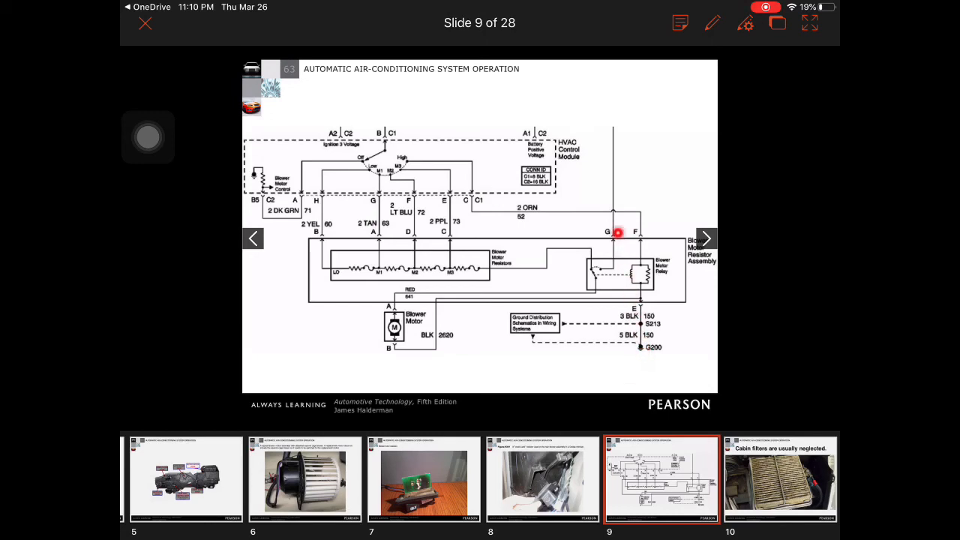
mouse_move(608, 183)
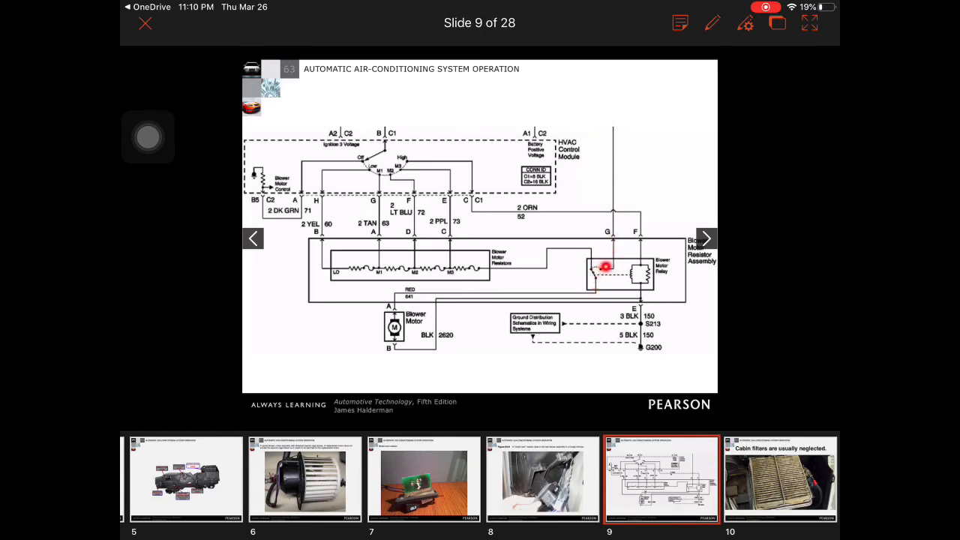
mouse_move(456, 285)
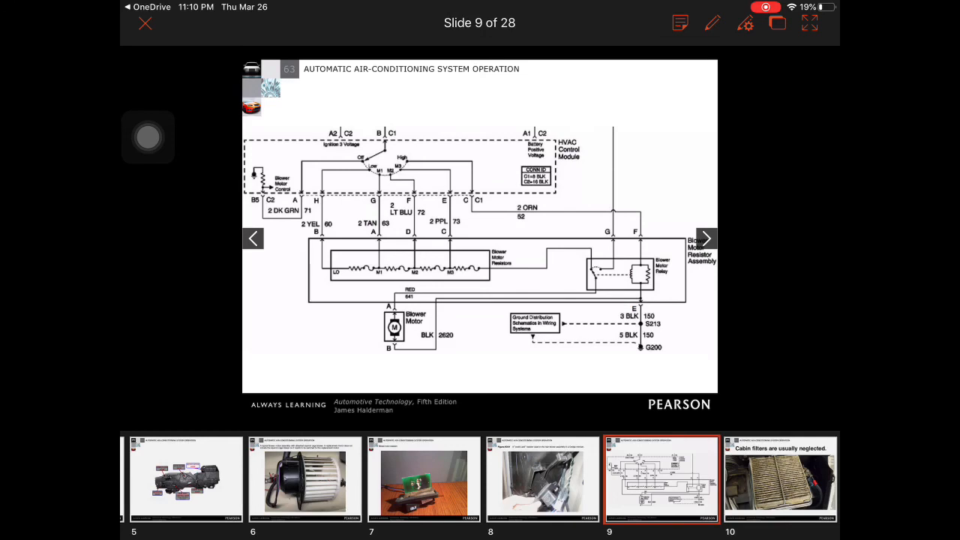
- Advance to slide 10, 'Cabin filters are usually neglected'
click(705, 239)
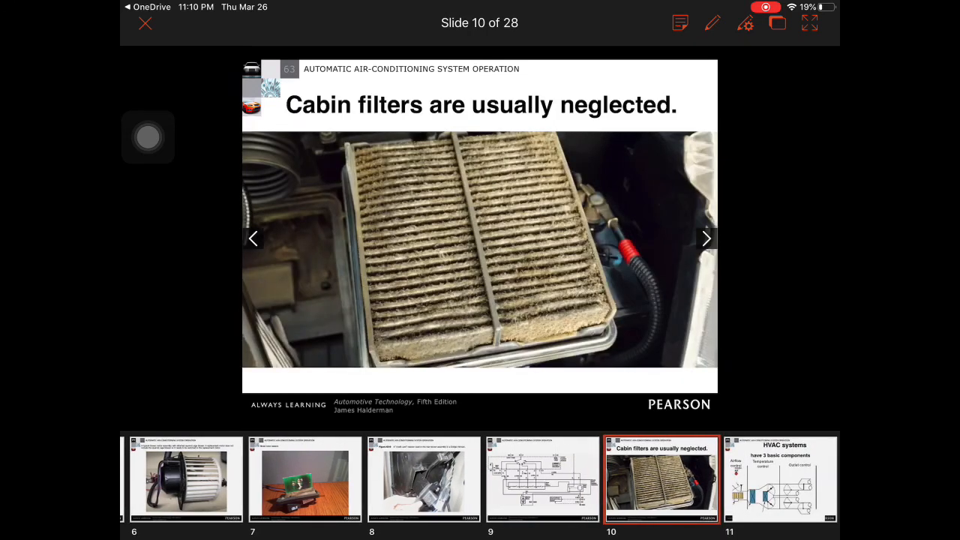